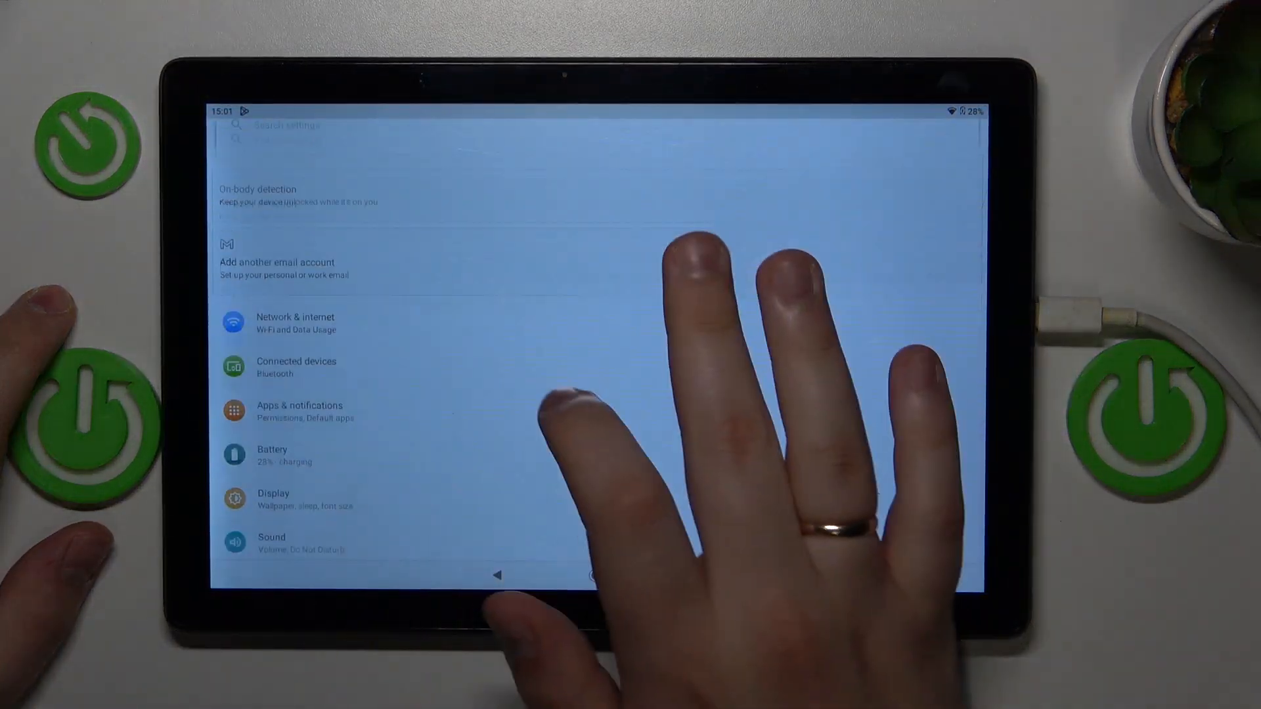
Step: Enable developer mode by tapping Build number on the About tablet page
scroll("down", 3)
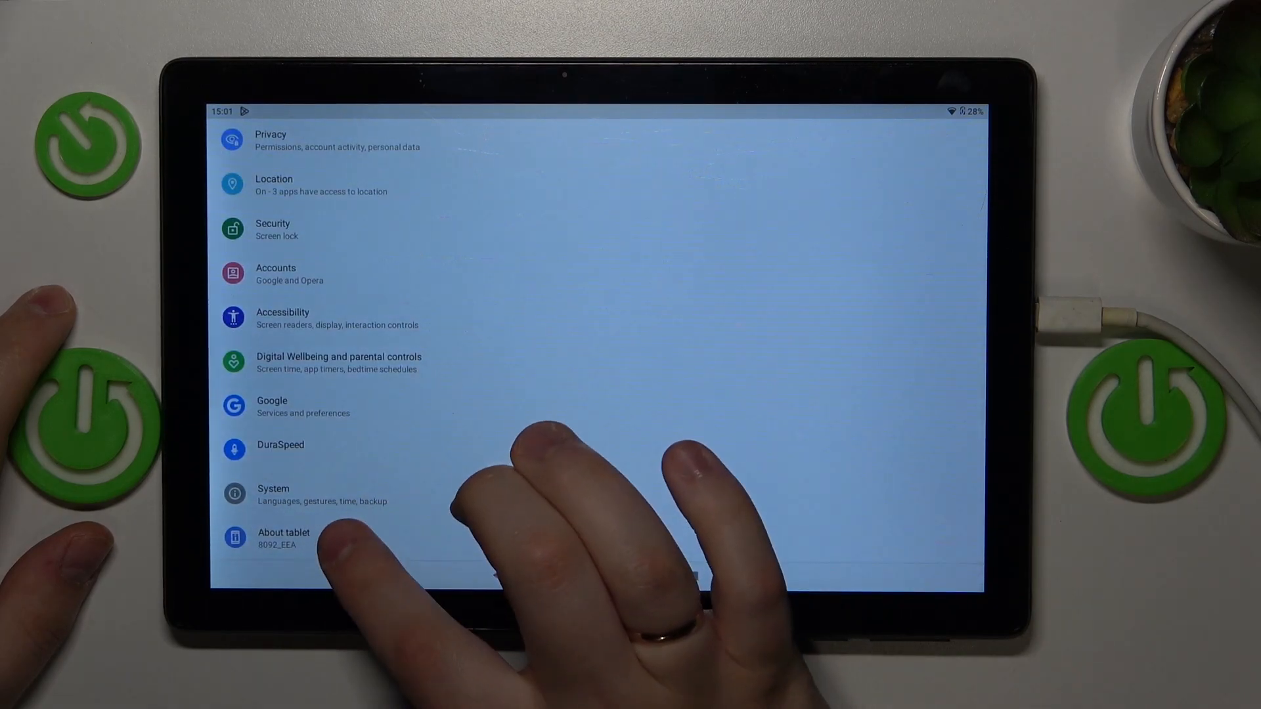
left_click(283, 537)
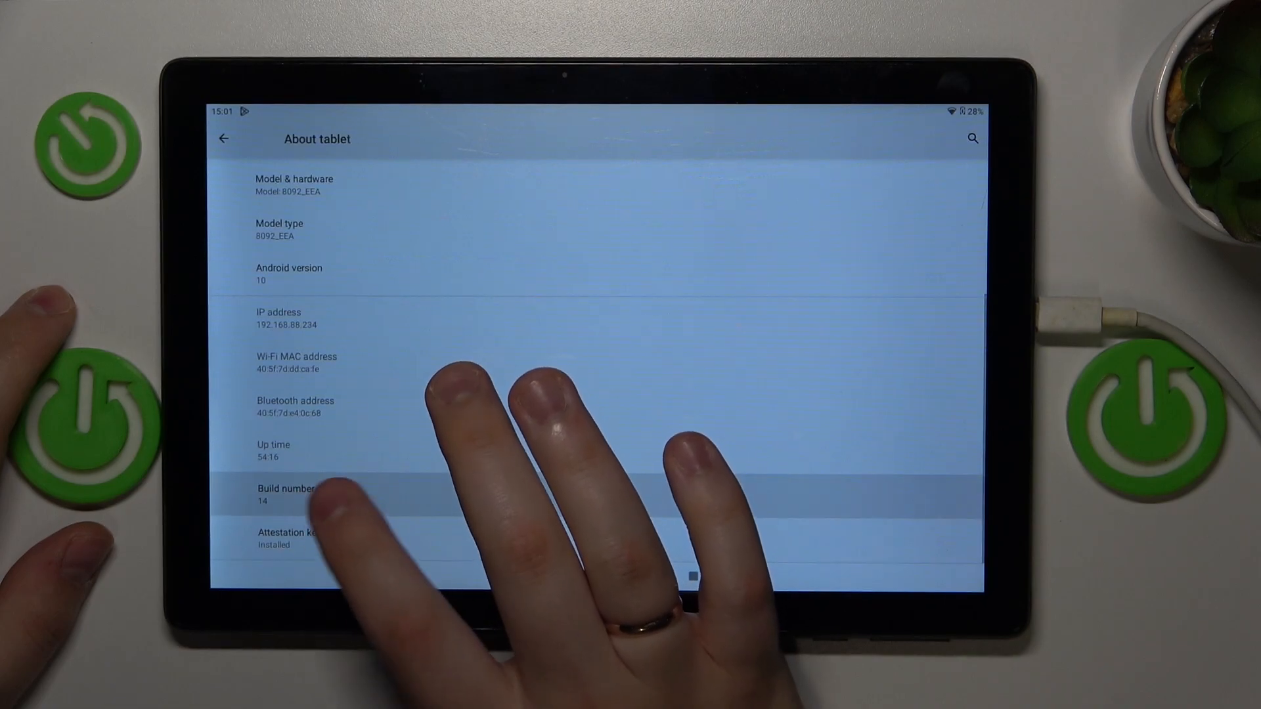
left_click(285, 488)
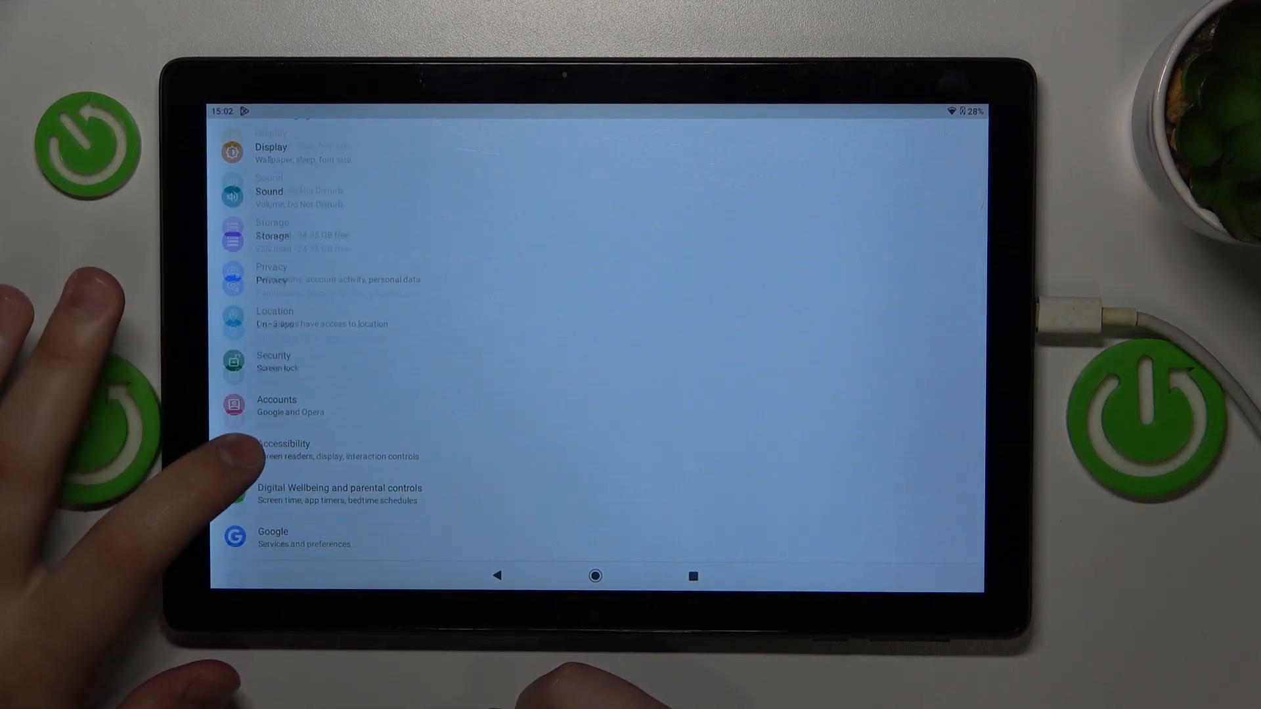
Step: Scroll the main Settings list to reach the System entry
scroll("up", 3)
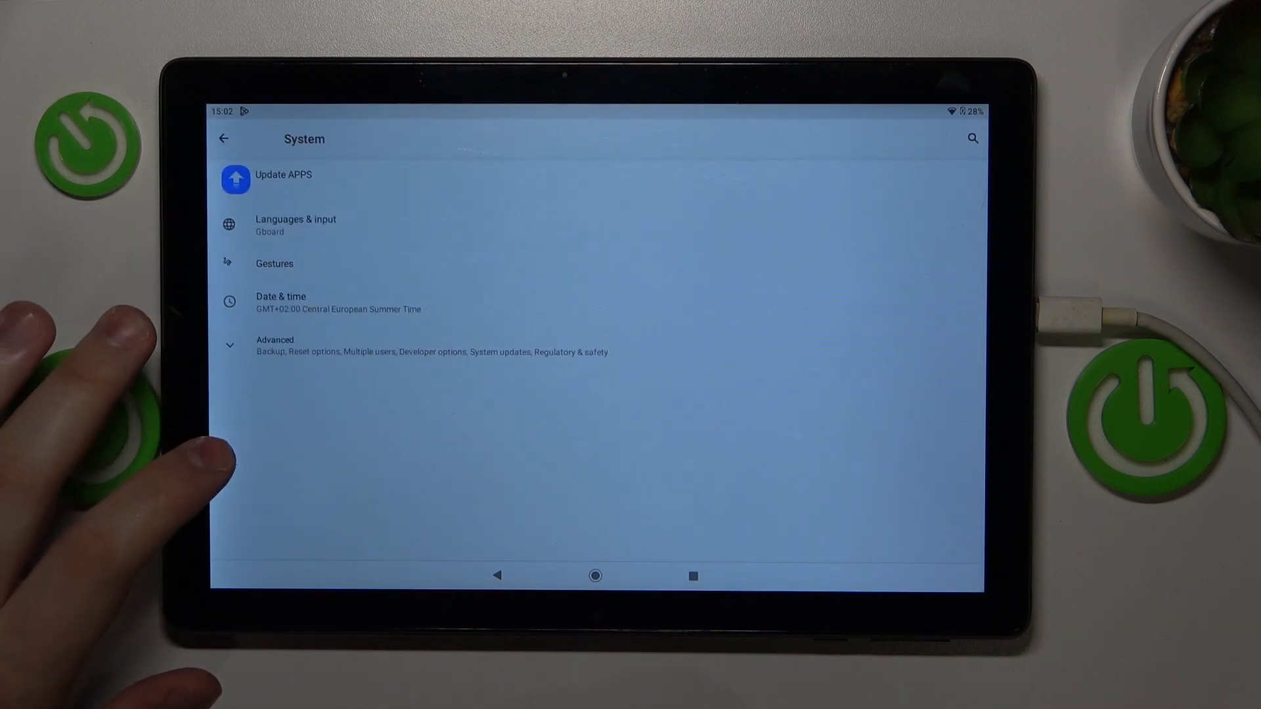
Step: View Memory use under Advanced > Developer options, showing 2.0 GB total RAM
left_click(274, 345)
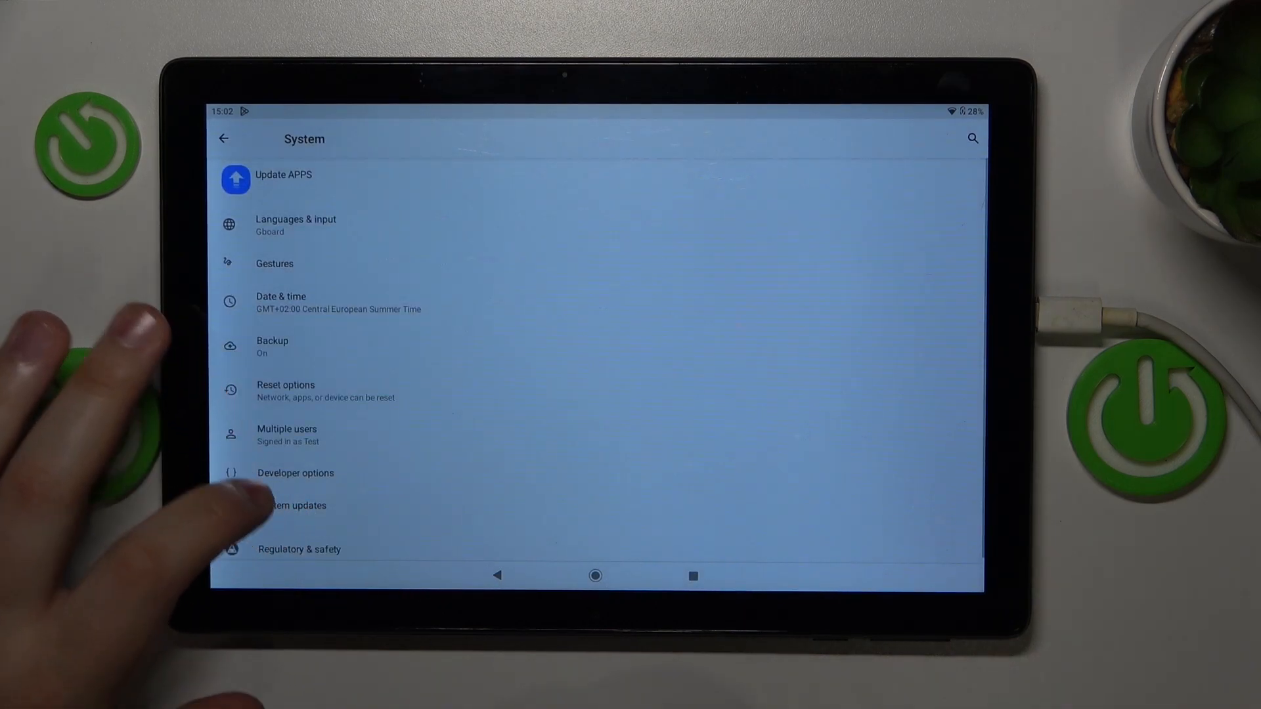
left_click(296, 468)
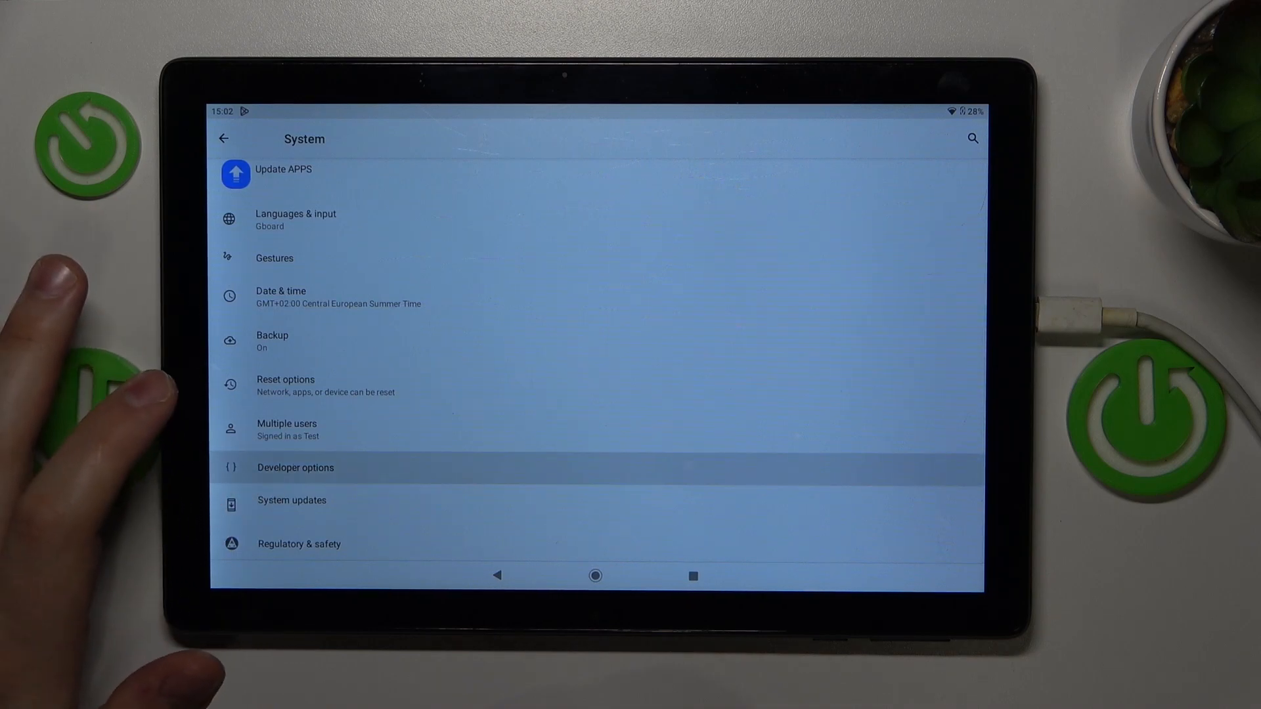
left_click(296, 468)
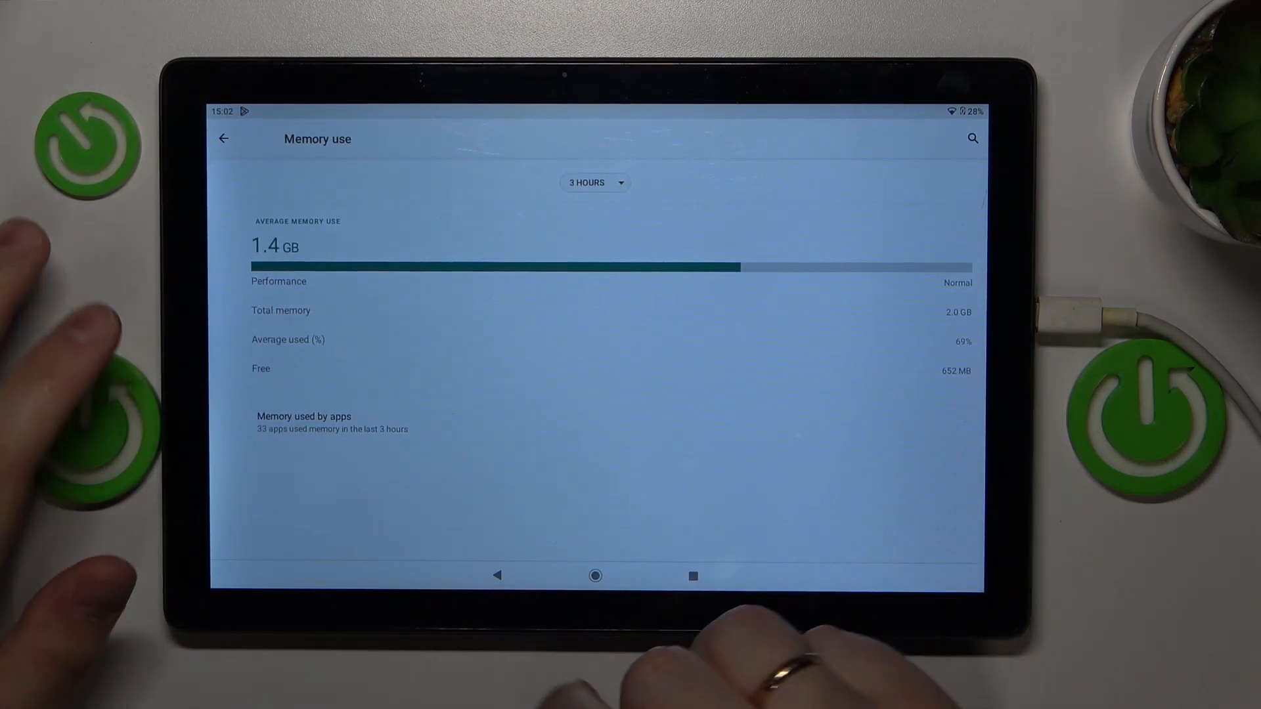
Step: Leave the Memory screen and return to the tablet's home screen
left_click(223, 137)
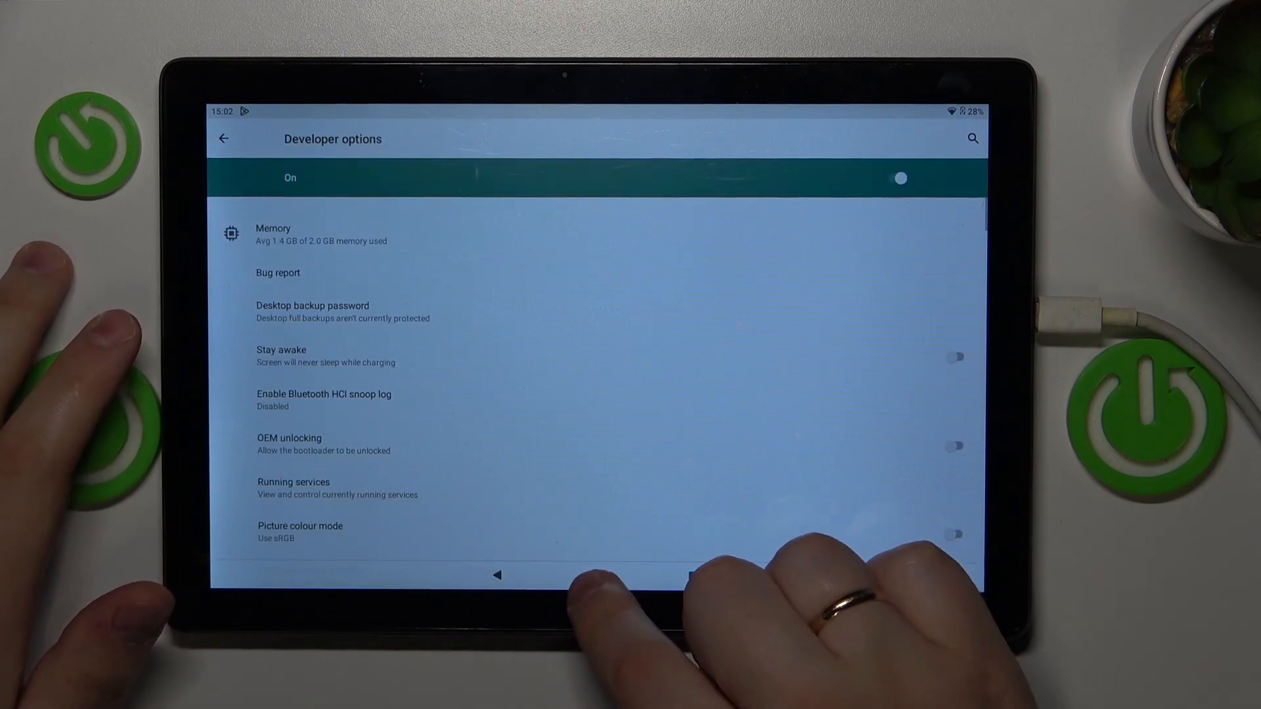
left_click(648, 575)
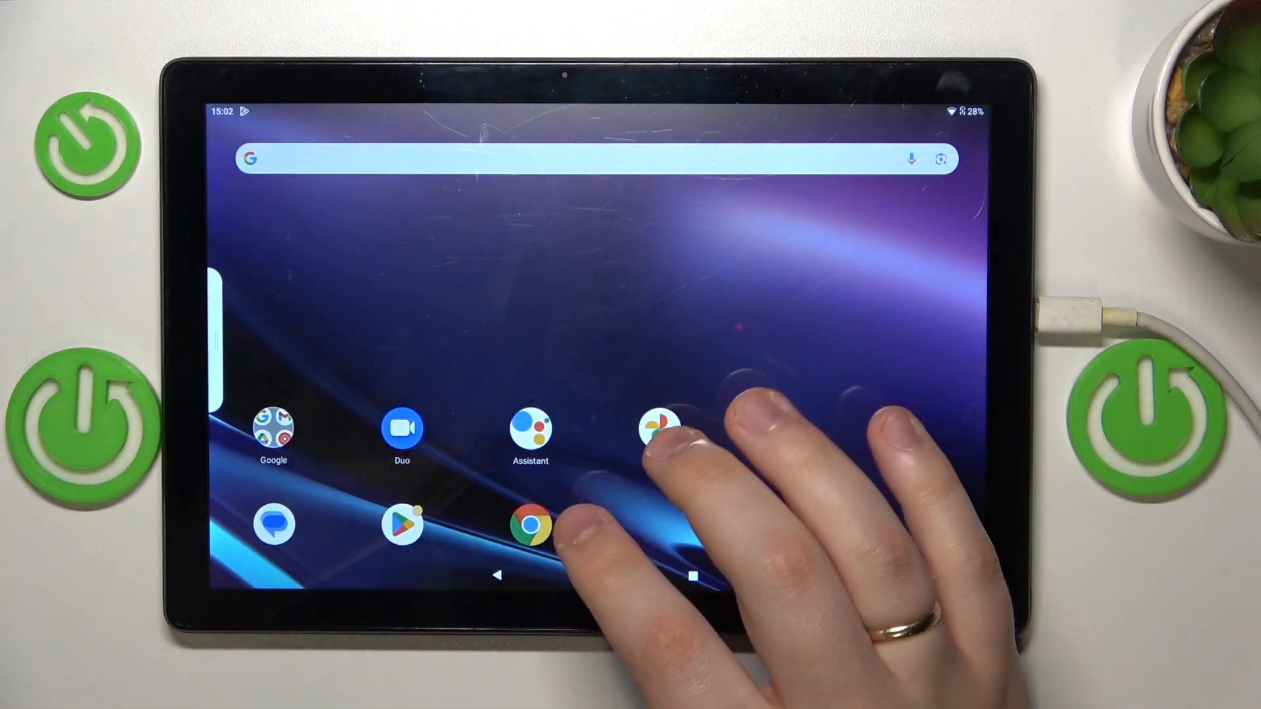